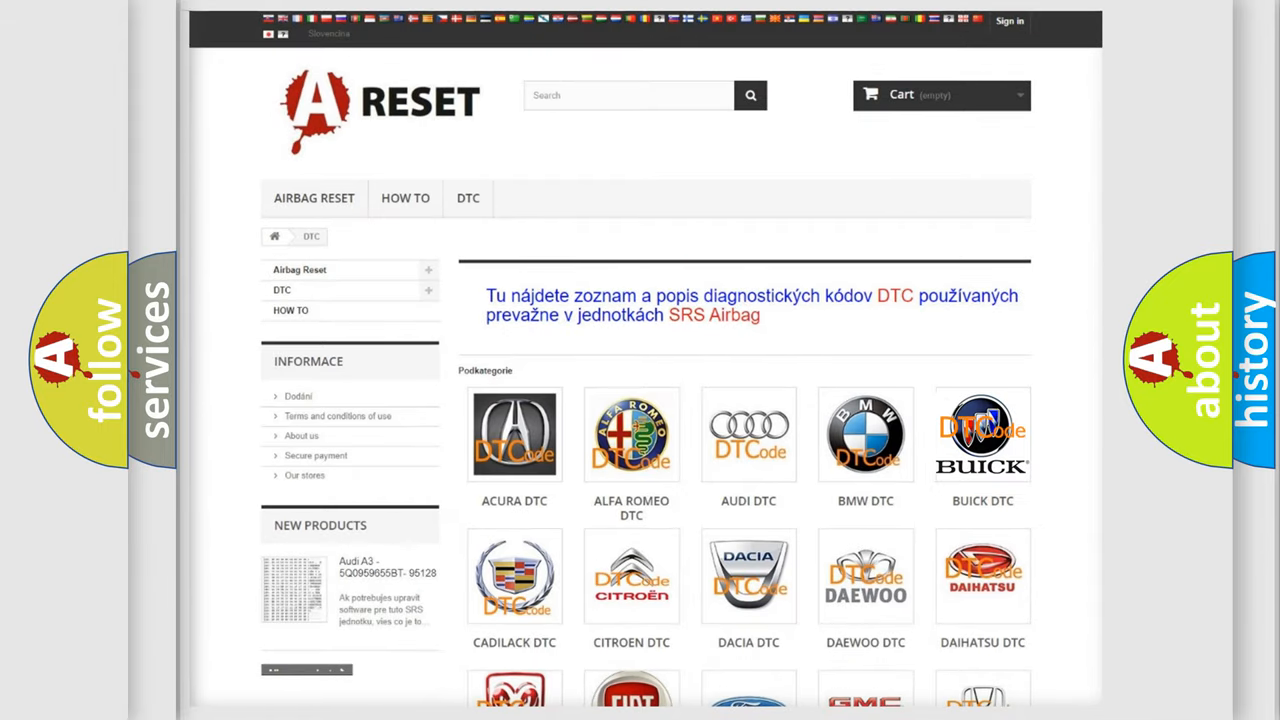
- Bring up the Buick trouble-code list and scroll to code B0961:06 with its definition
click(982, 434)
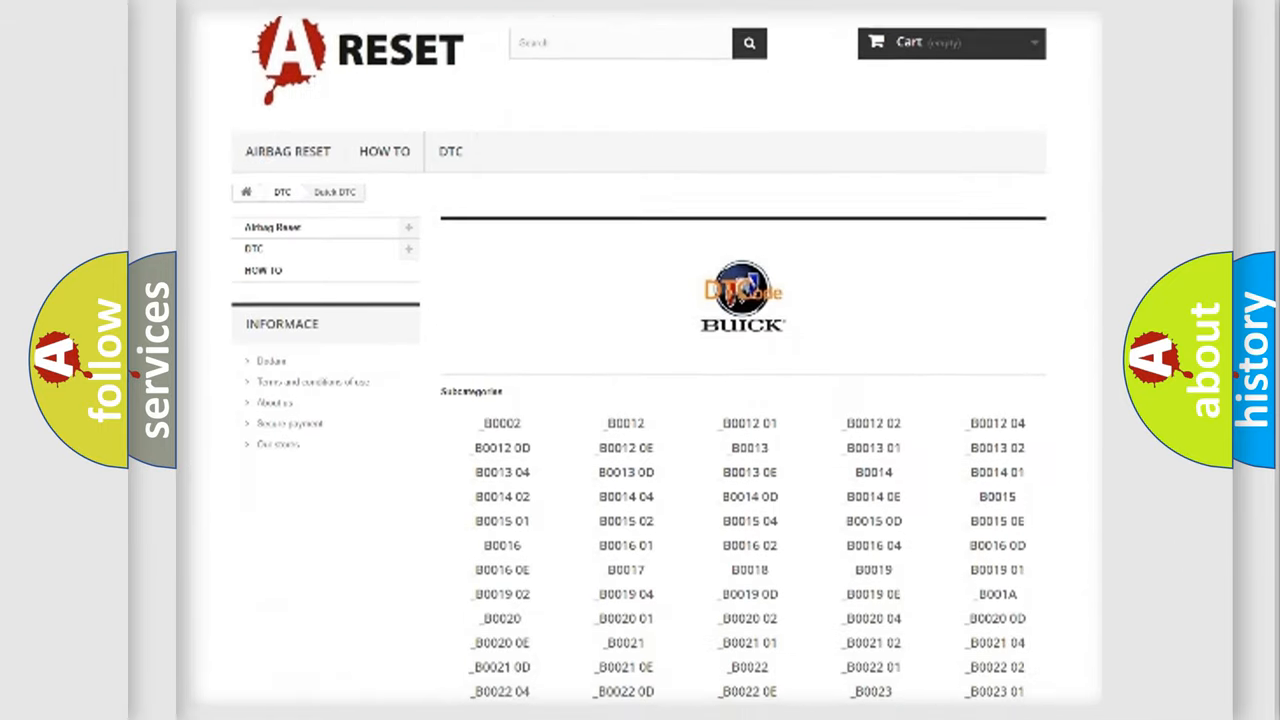
scroll(down, 3)
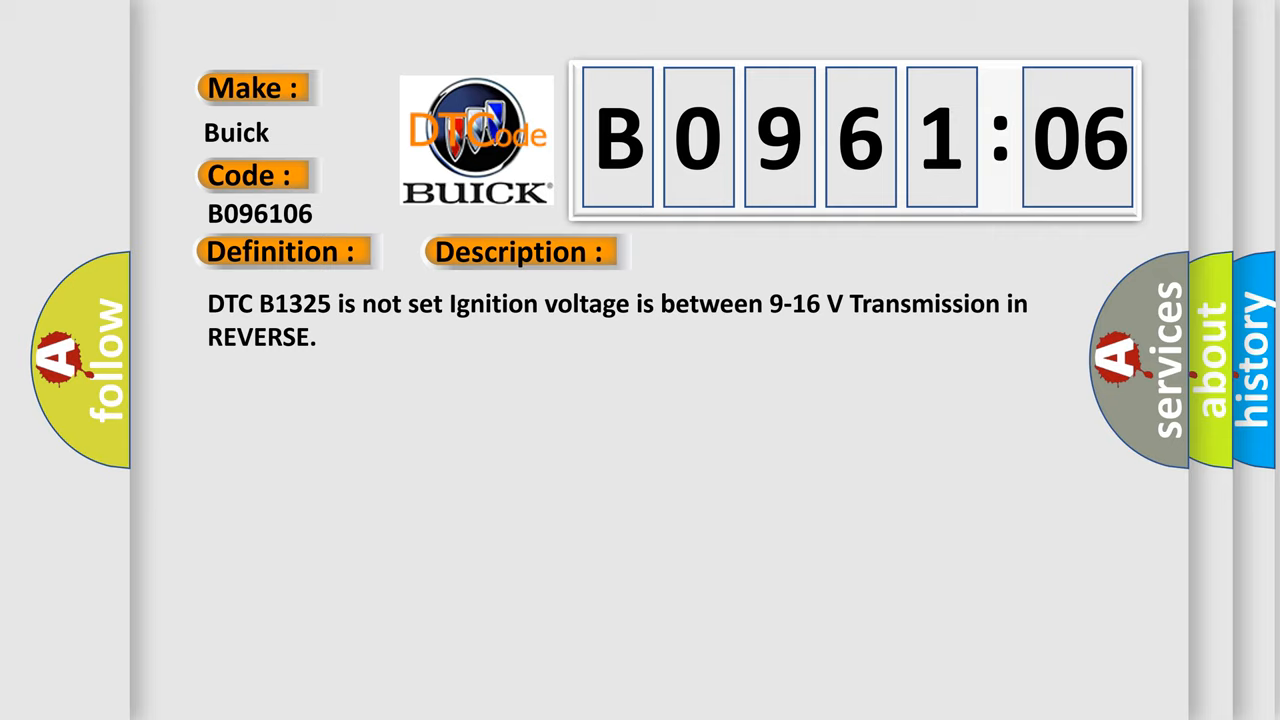
- Reveal the Cause section: low object alarm sensor signal voltage, Algorithm Based Failure
click(732, 252)
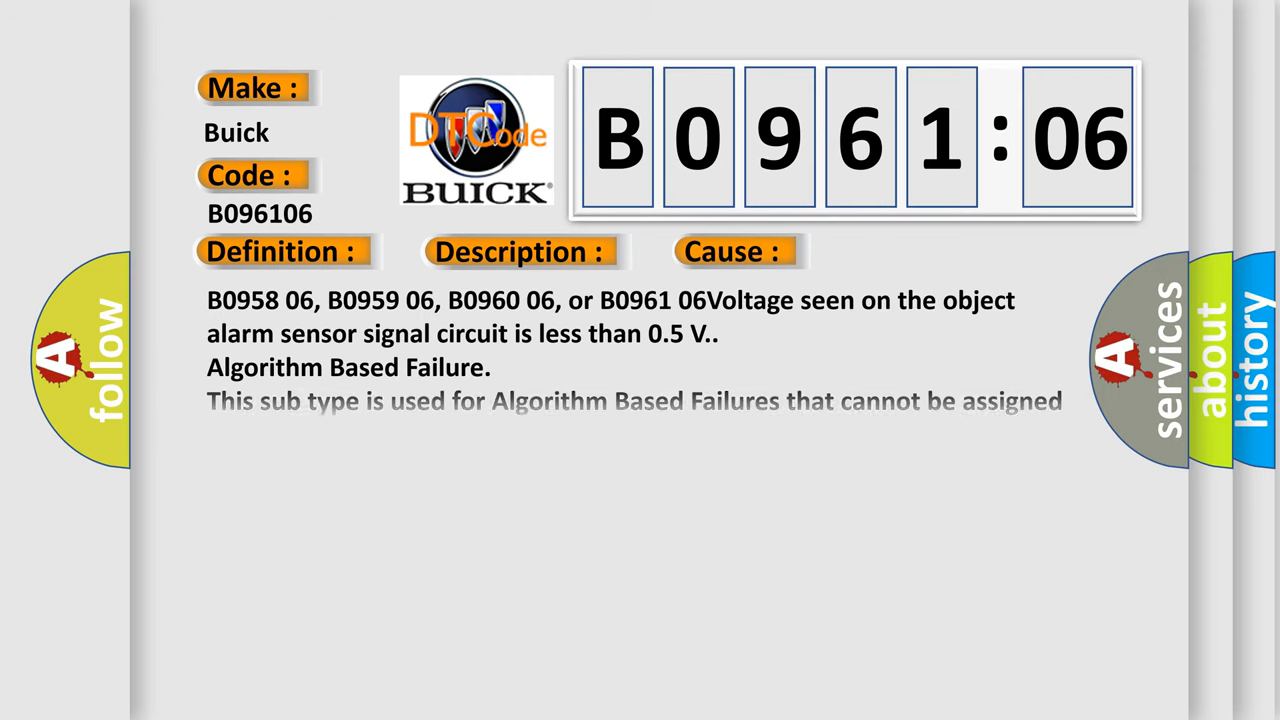